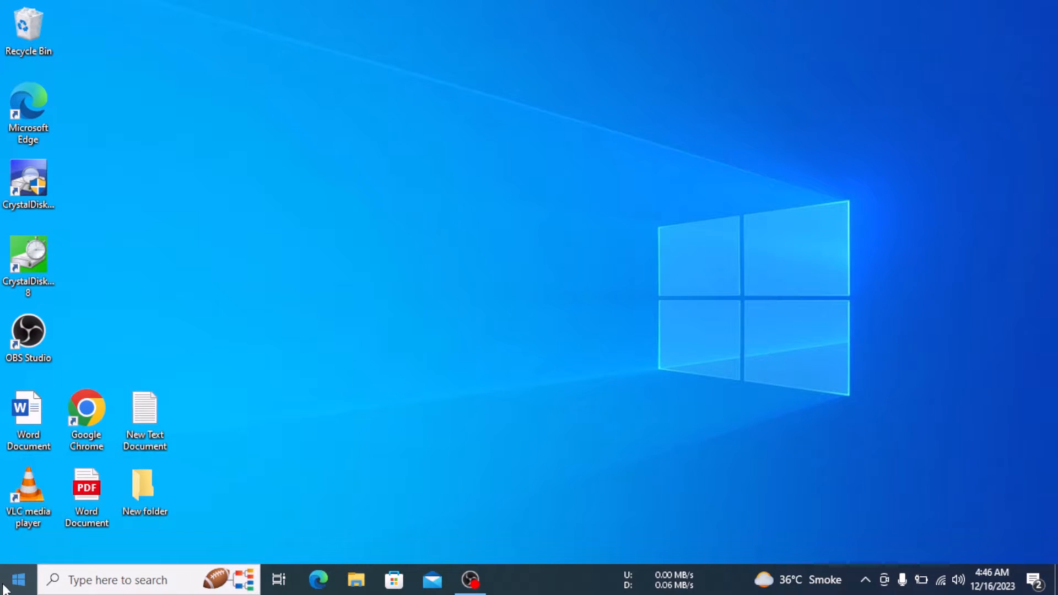
Launch Settings from the Start button's right-click quick link menu
right_click(13, 579)
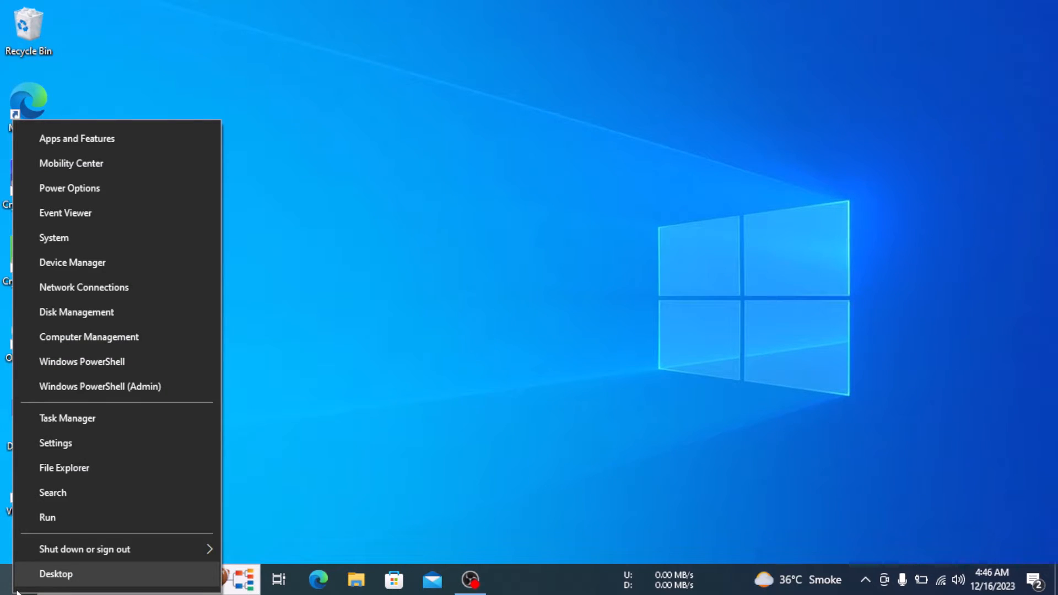
mouse_move(80, 447)
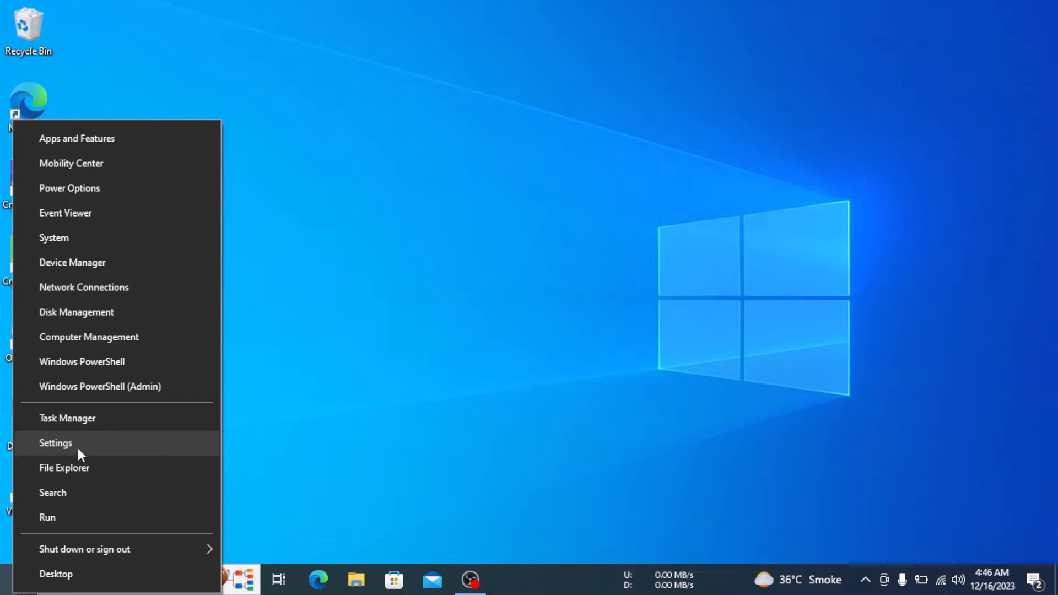
click(55, 442)
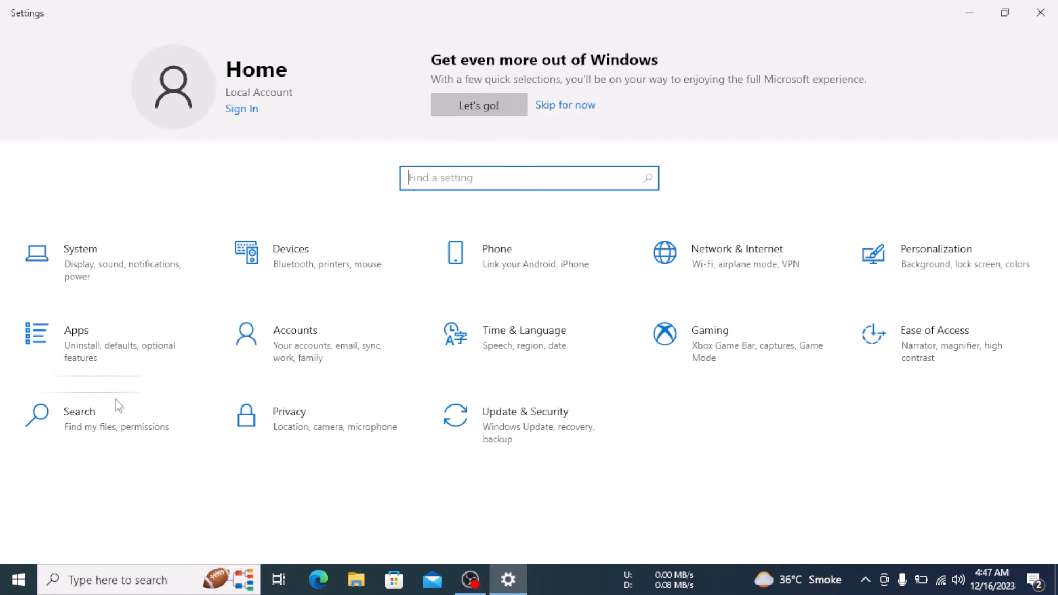
Go to Apps and then the Default apps page in Settings
click(77, 330)
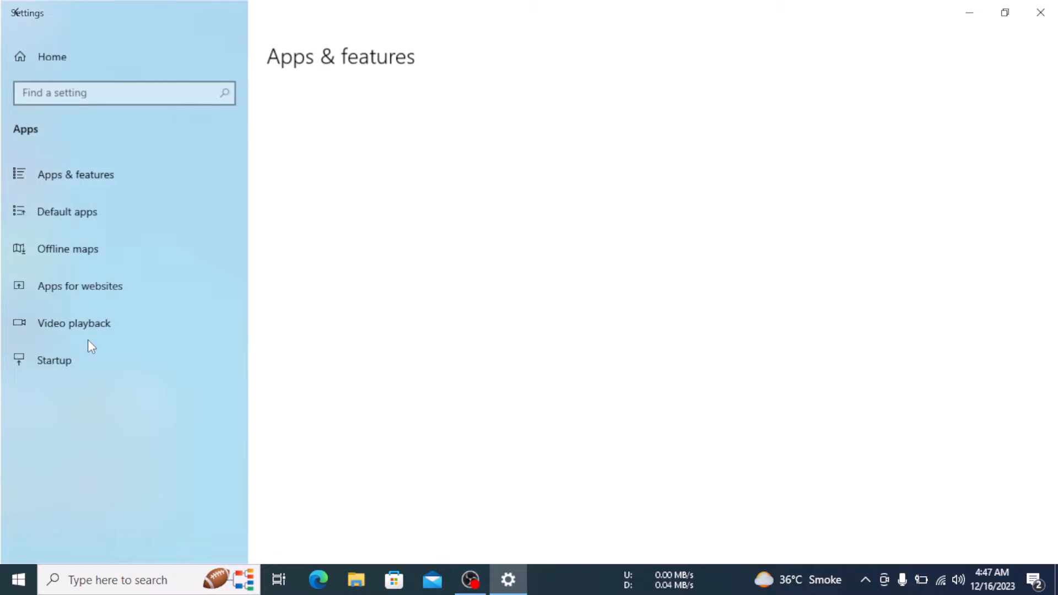
click(76, 174)
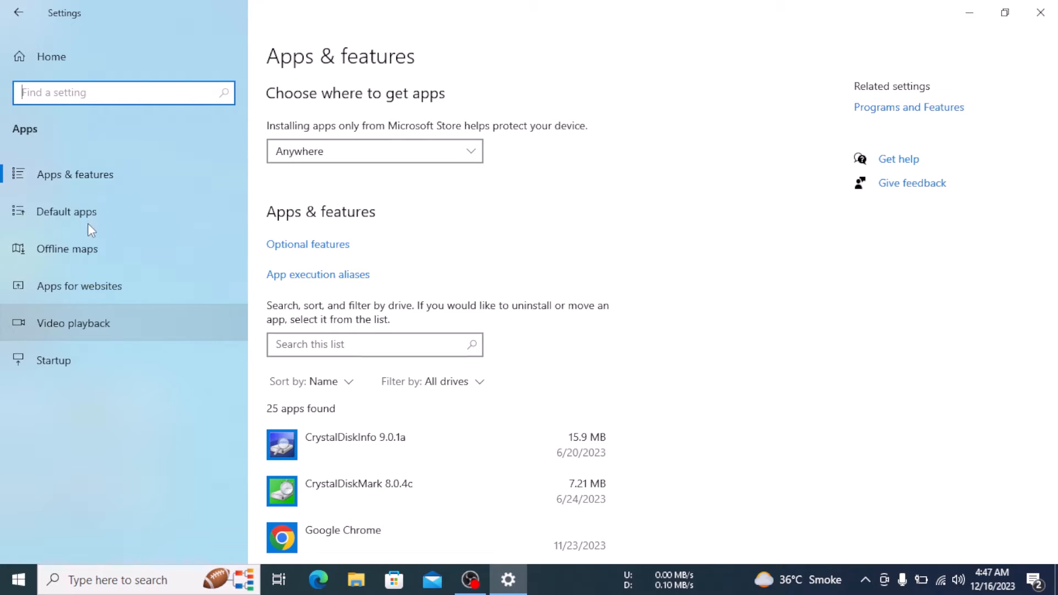
click(66, 211)
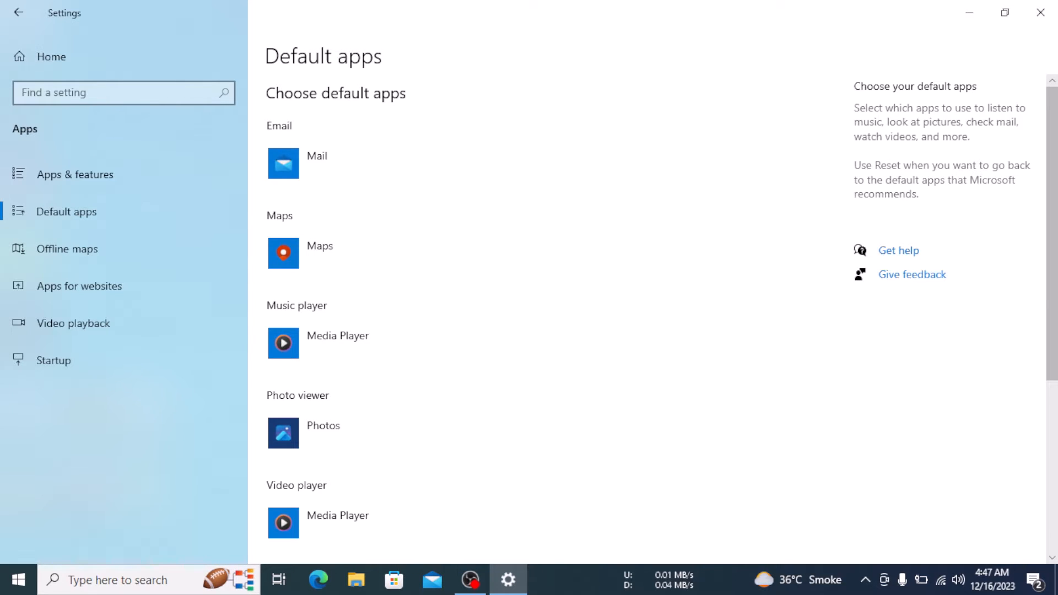
Scroll down to the Web browser section showing Microsoft Edge
scroll(down, 3)
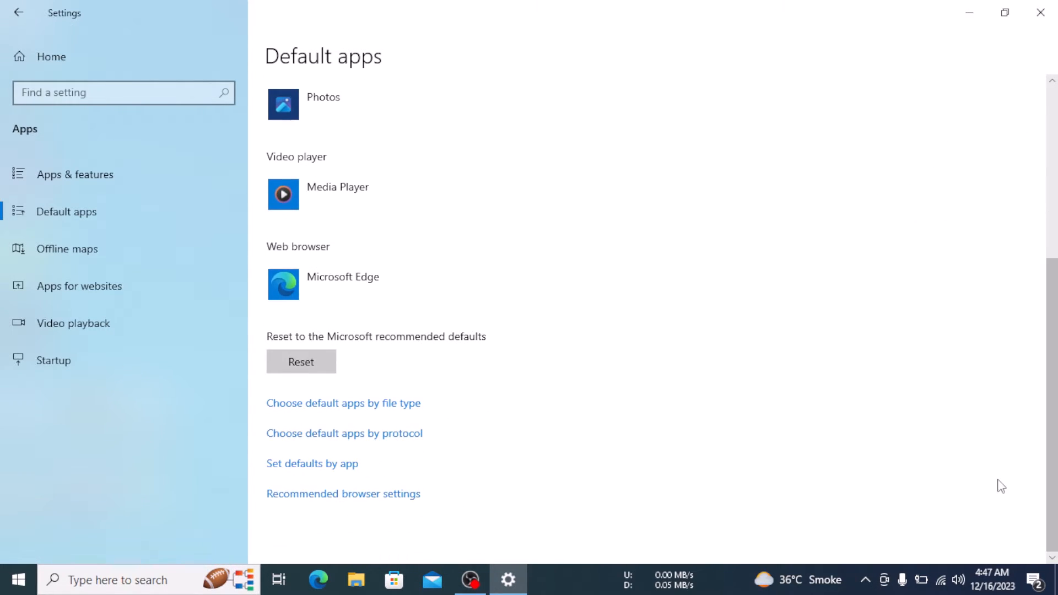
mouse_move(378, 332)
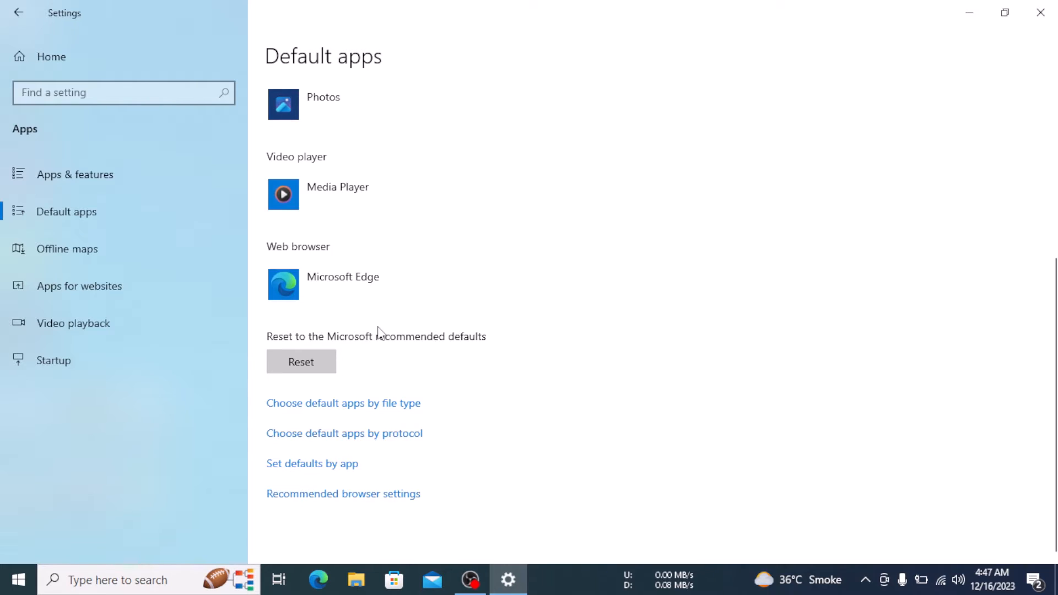
mouse_move(394, 292)
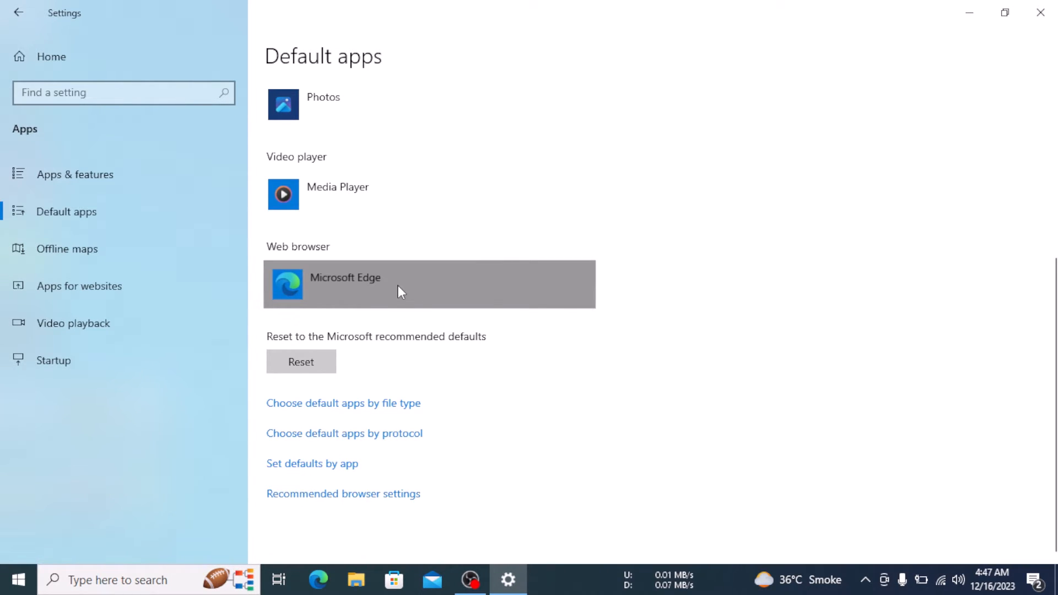
Replace Microsoft Edge with Google Chrome as the default web browser
click(429, 284)
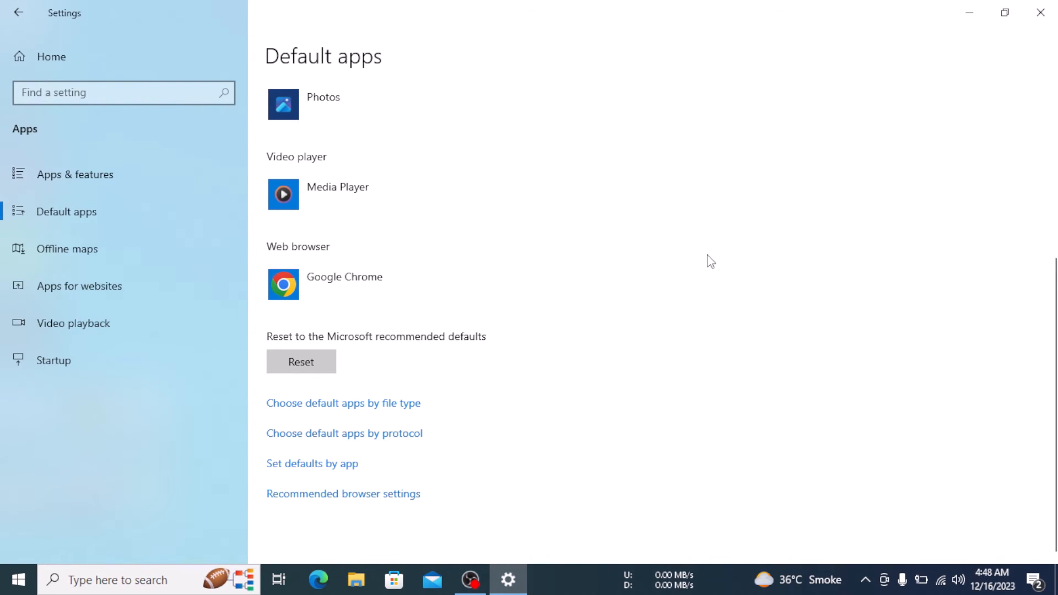
mouse_move(1042, 10)
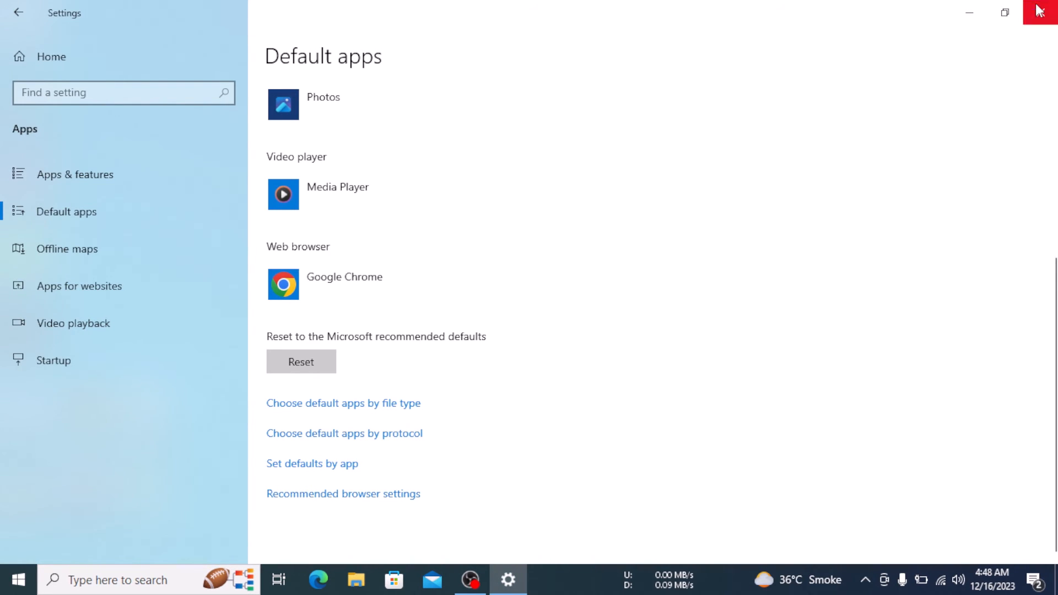